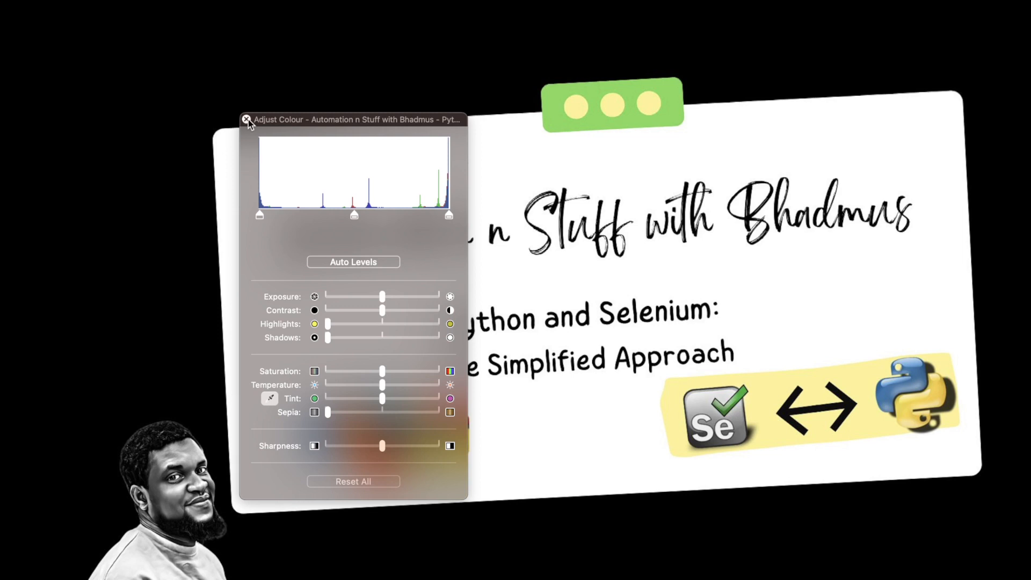
# Switch to the PyCharm window showing the Selenium checkout script index.py.
pyautogui.click(247, 120)
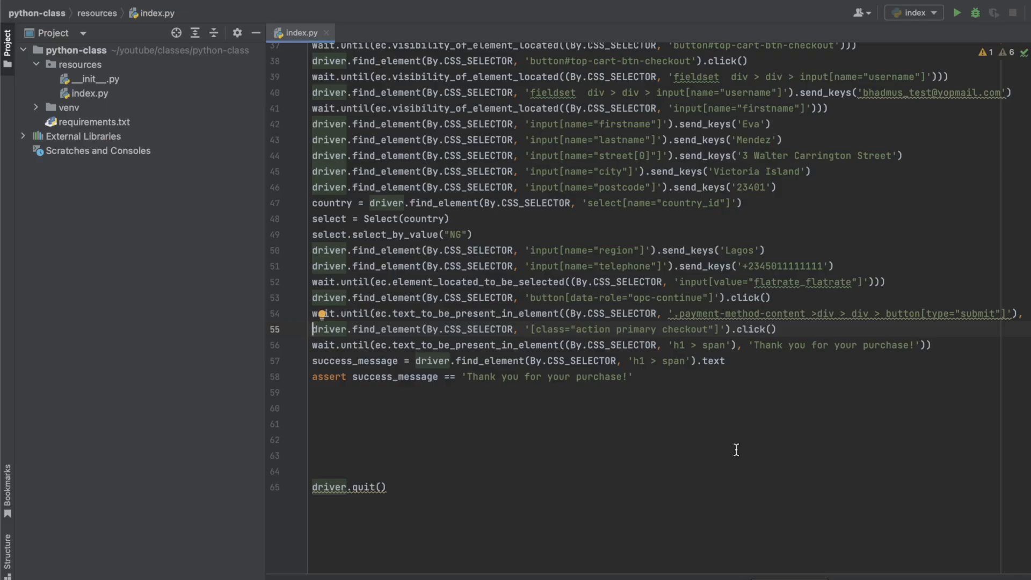
pyautogui.moveTo(713, 361)
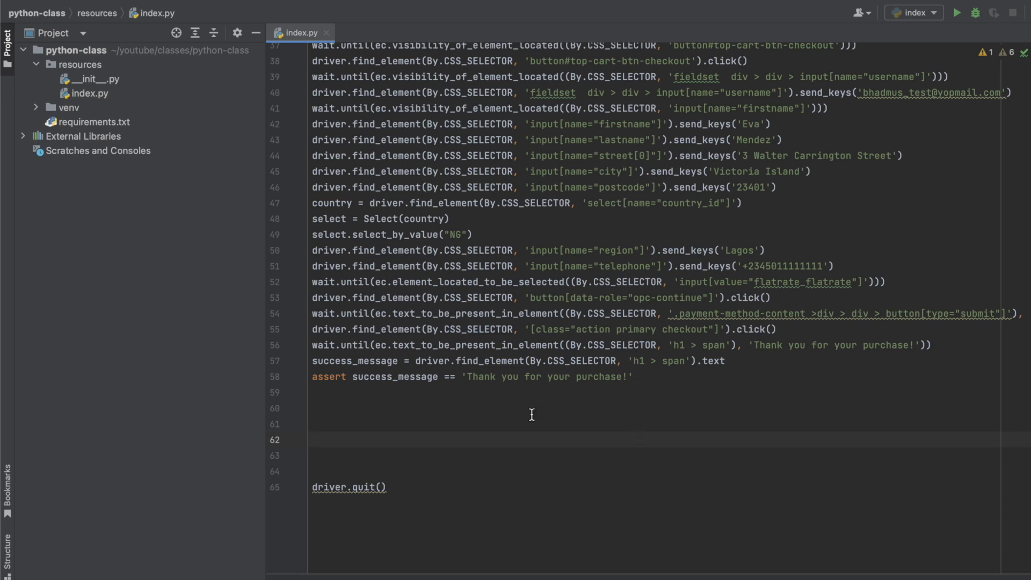
pyautogui.moveTo(658, 425)
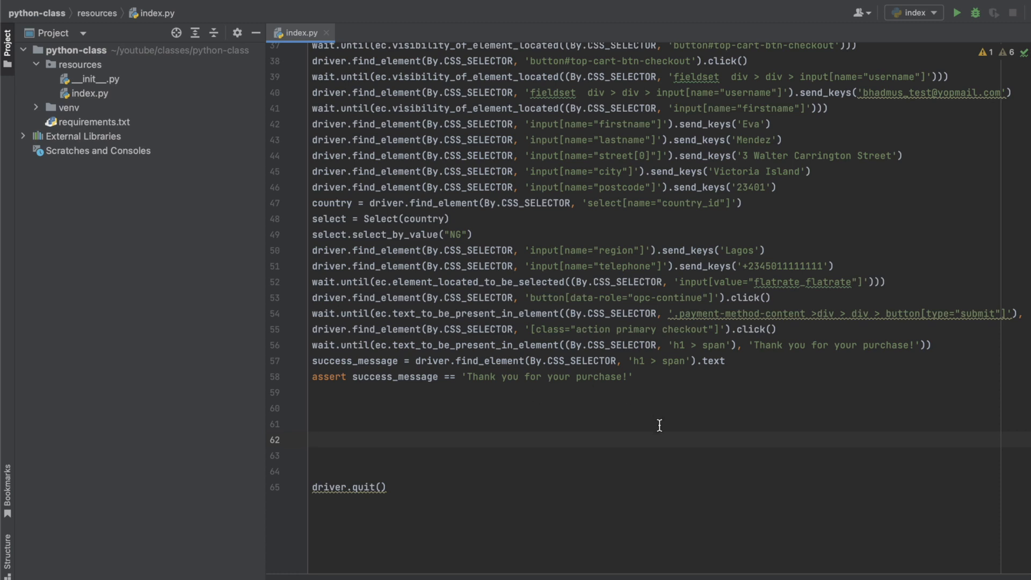
pyautogui.moveTo(905, 218)
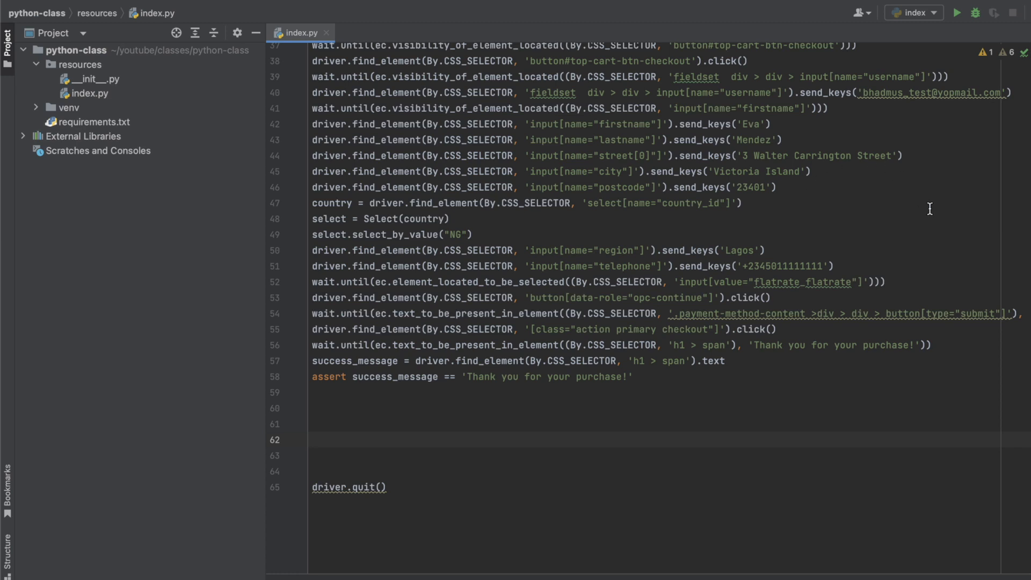
pyautogui.moveTo(959, 13)
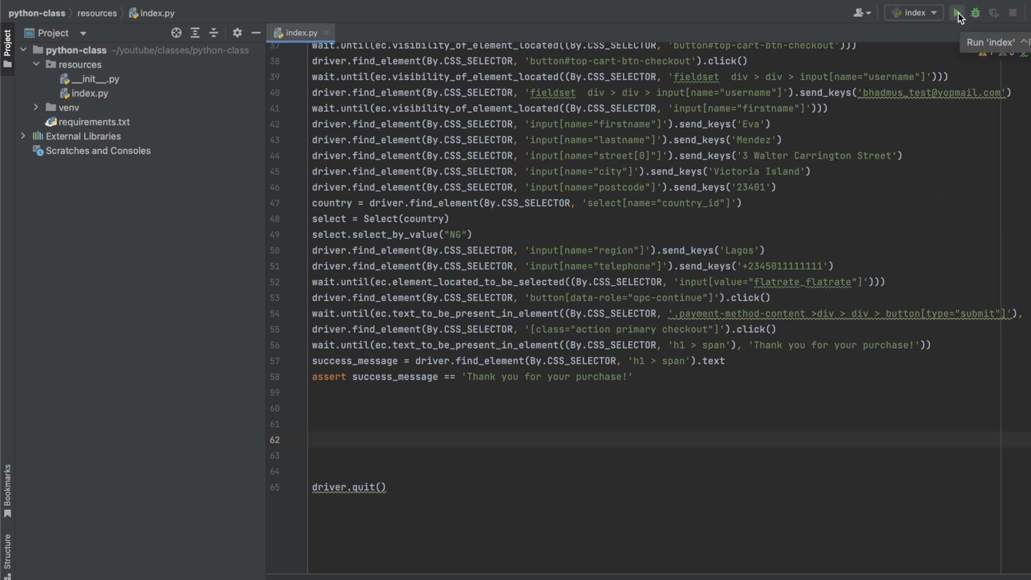
# Run index.py and review the ElementClickInterceptedException traceback for the Place Order click.
pyautogui.click(957, 13)
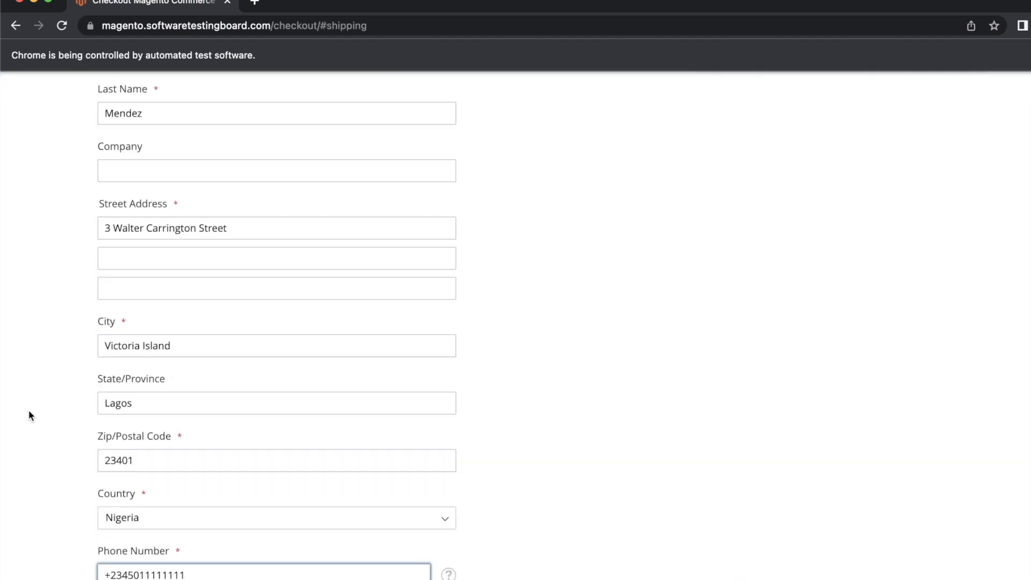
pyautogui.scroll(-3)
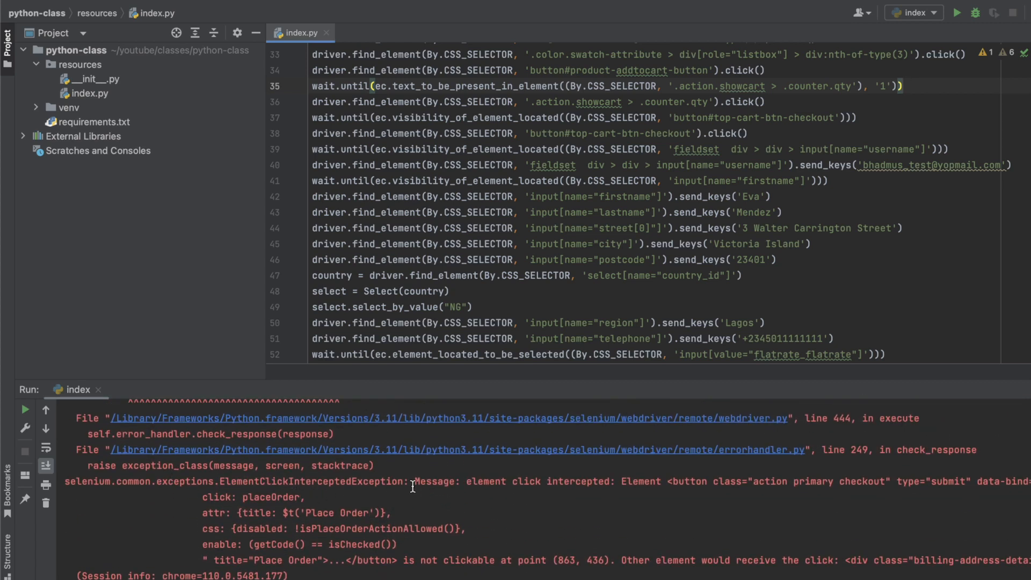
pyautogui.scroll(-3)
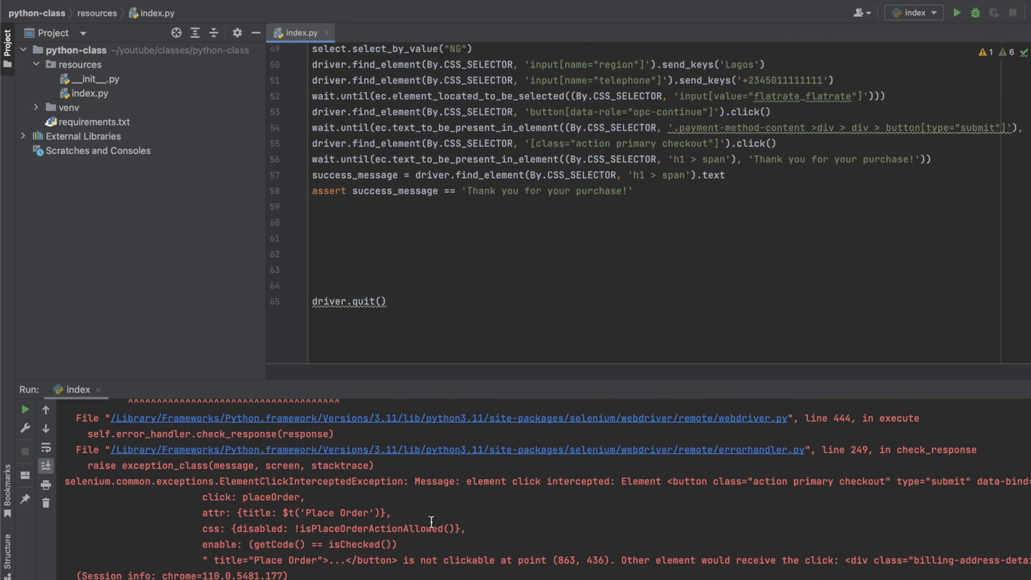
pyautogui.moveTo(792, 488)
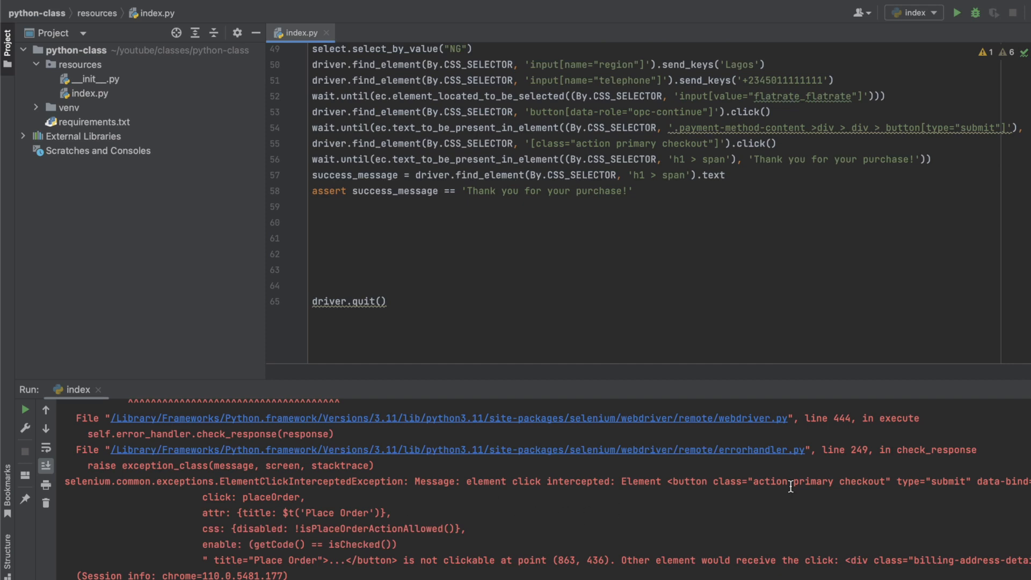
pyautogui.moveTo(754, 418)
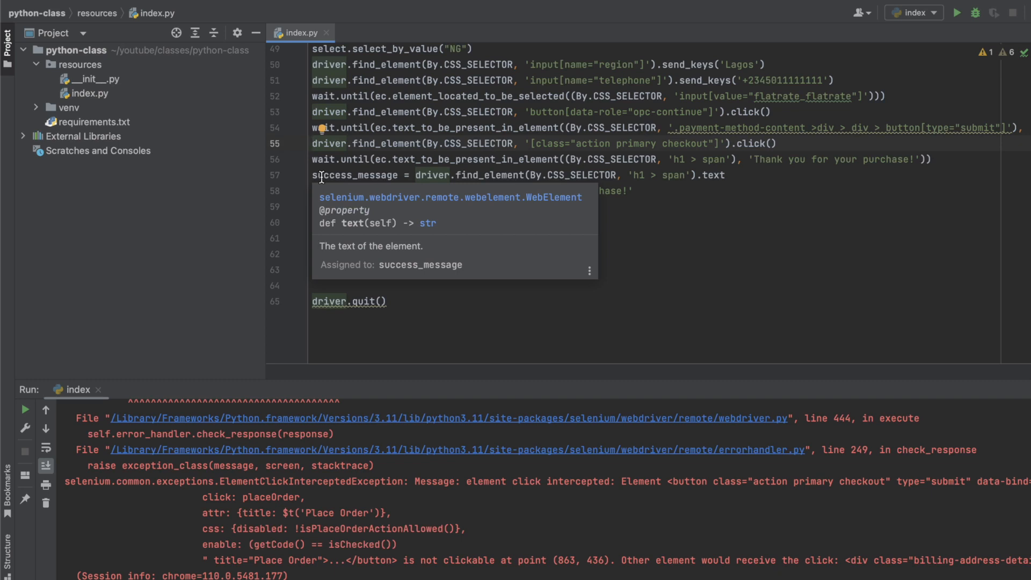
pyautogui.write("assert success_message == 'Thank you for your purchase!'")
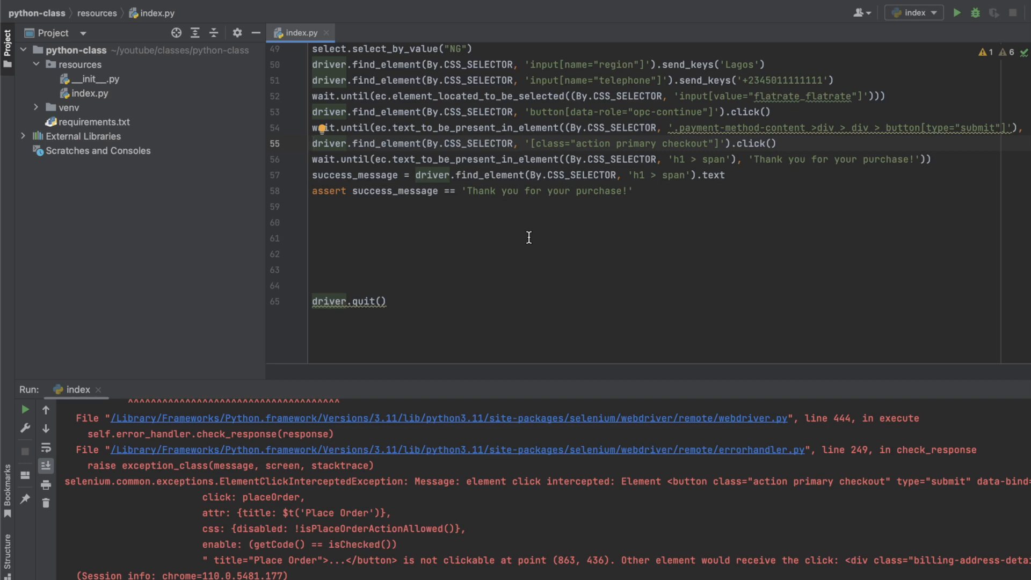
pyautogui.moveTo(663, 307)
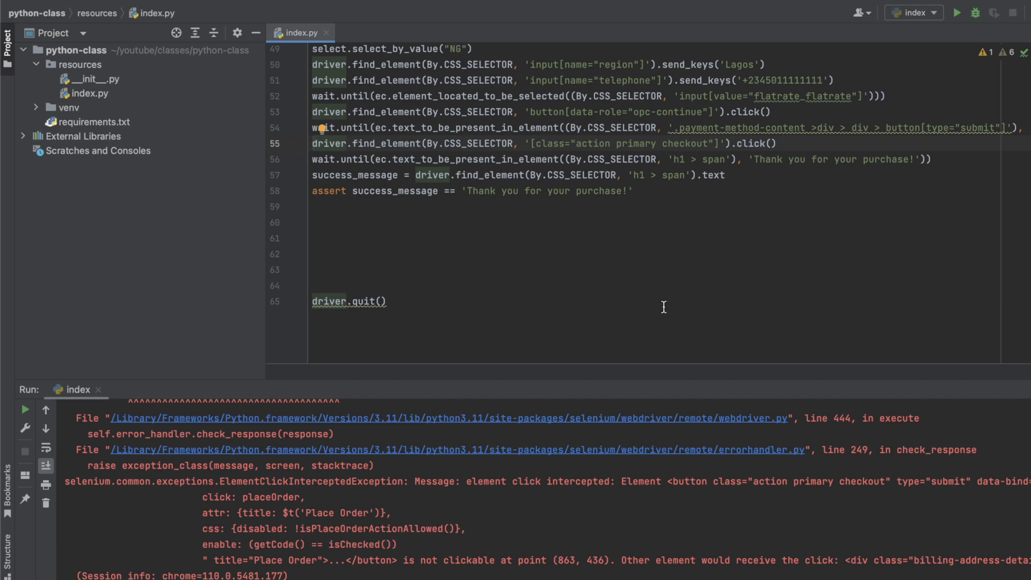
pyautogui.write('act')
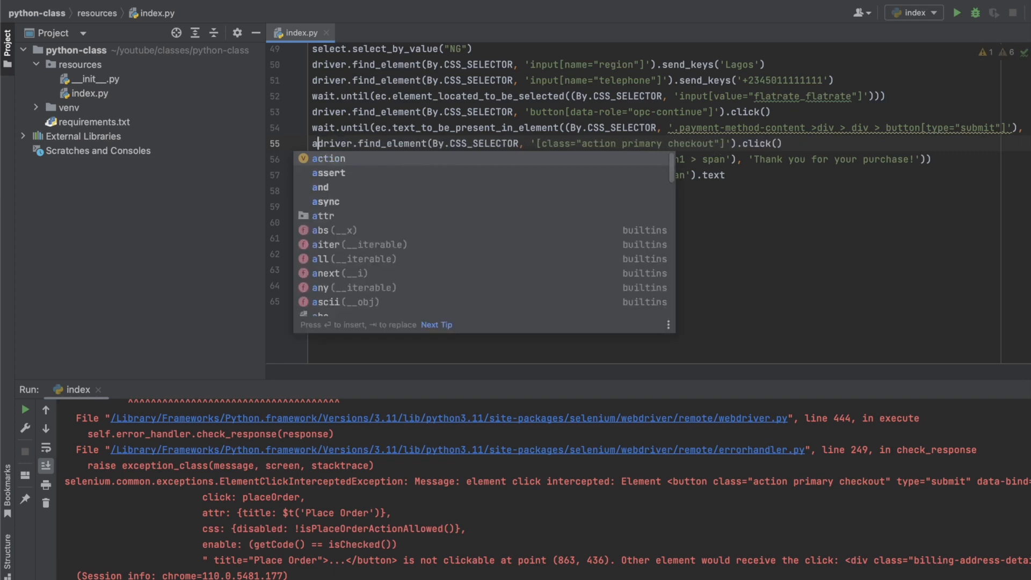
# Assign the Place Order find_element call to a variable named order_button.
pyautogui.press('Escape')
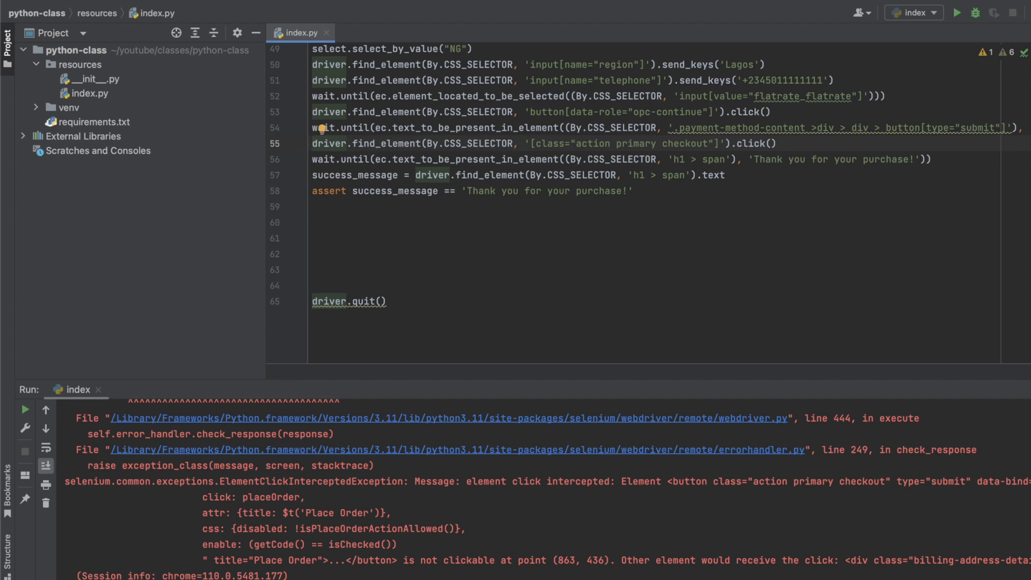
pyautogui.write('order_button =')
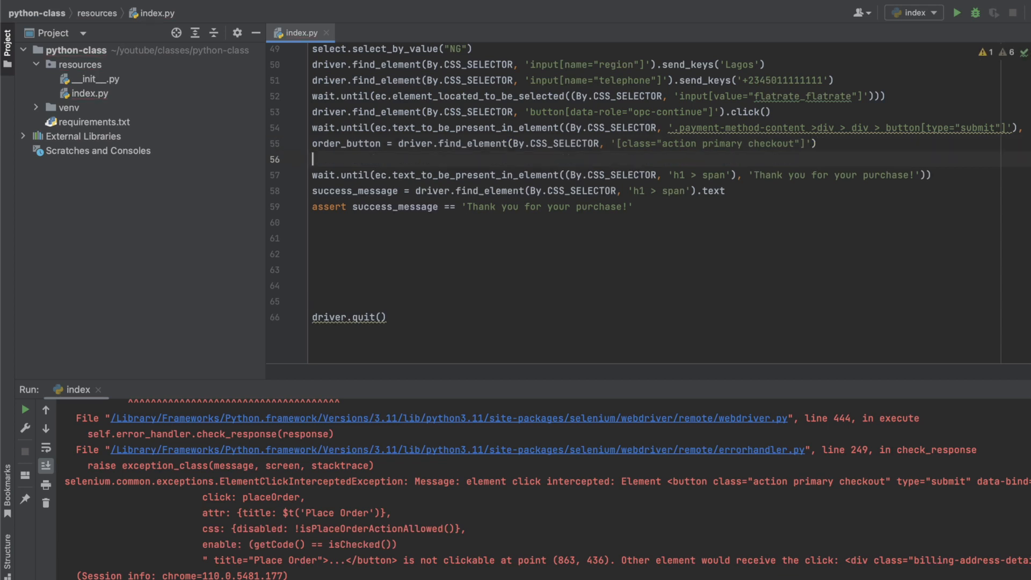
# Add action.move_to_element(order_button).click().perform() on line 56.
pyautogui.write('action')
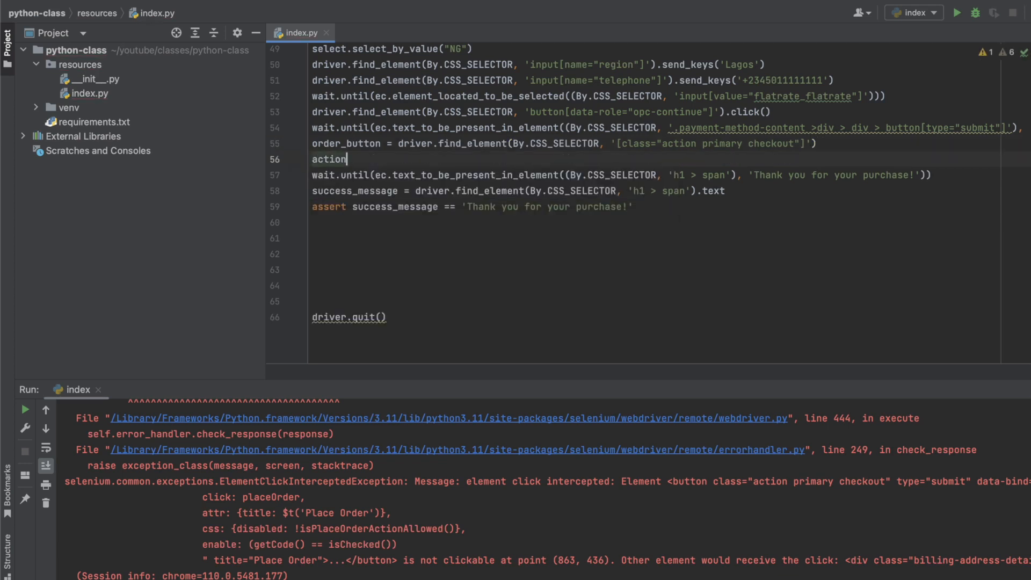
pyautogui.write('.move_to_element(')
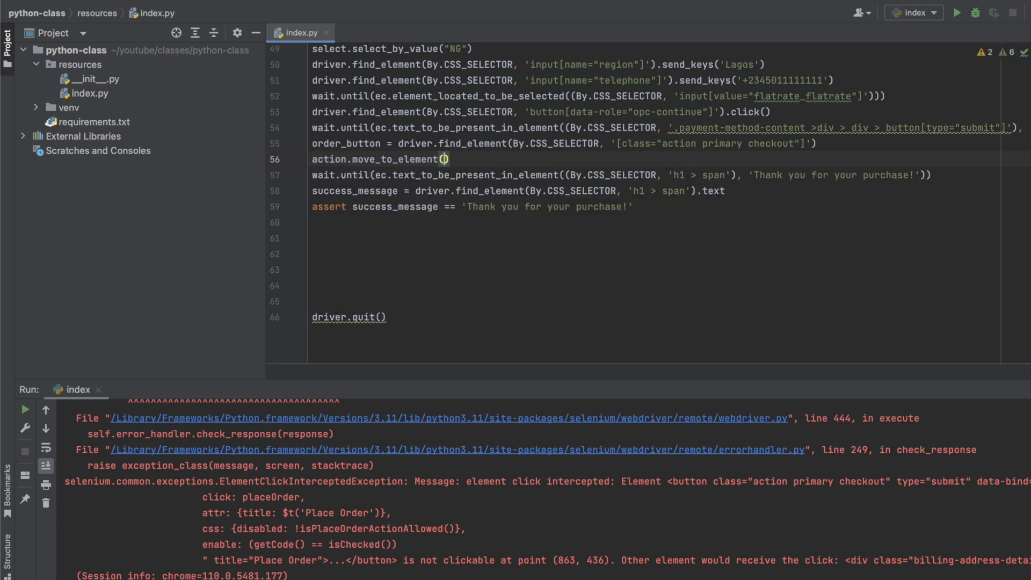
pyautogui.write('order_button')
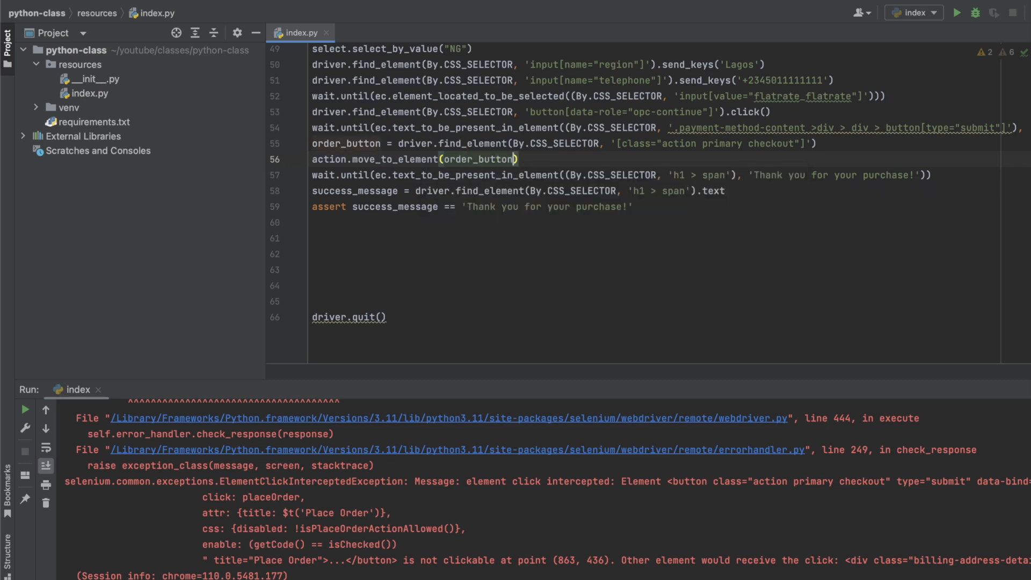
pyautogui.write('.')
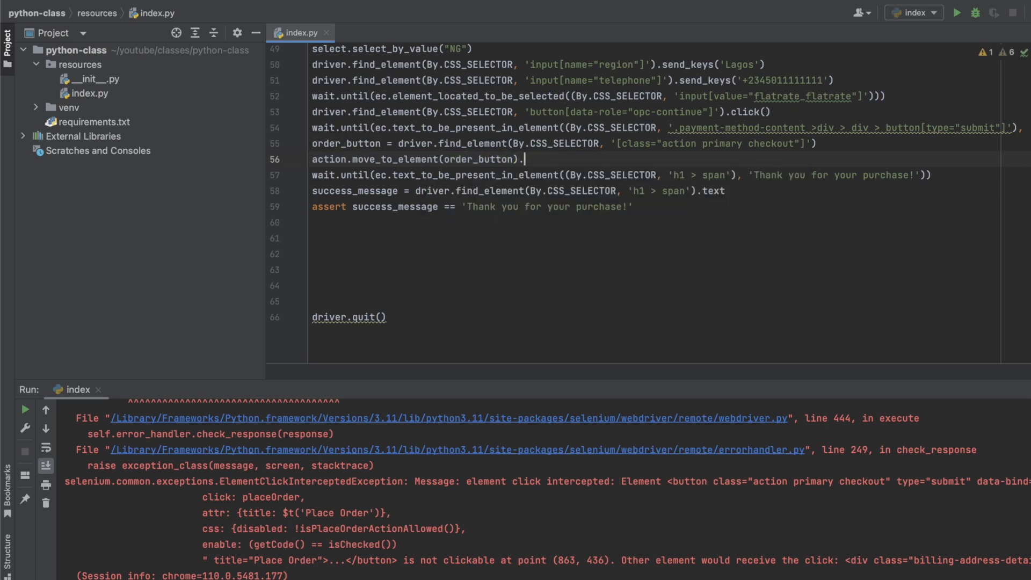
pyautogui.write('click()')
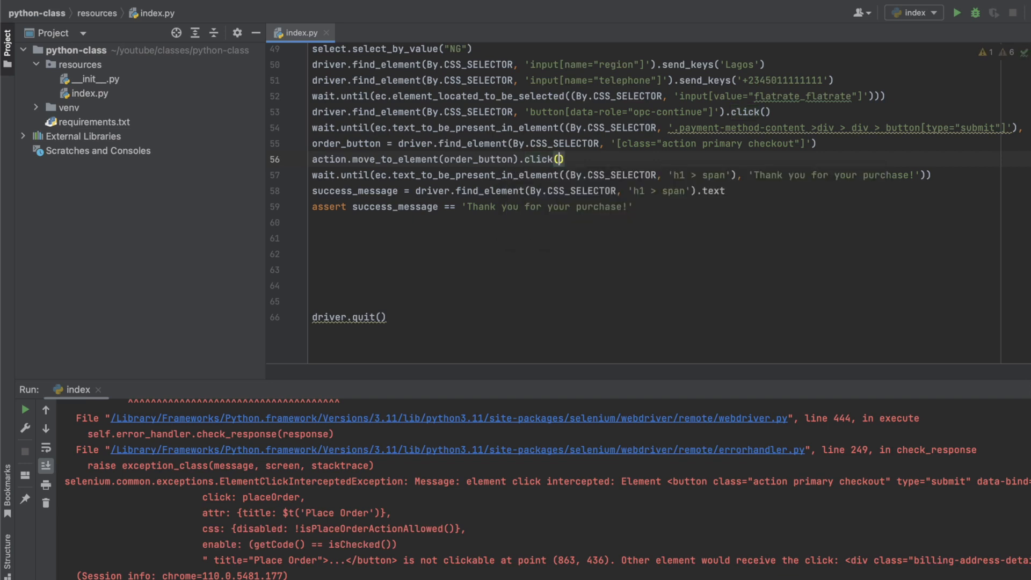
pyautogui.write('.perform(')
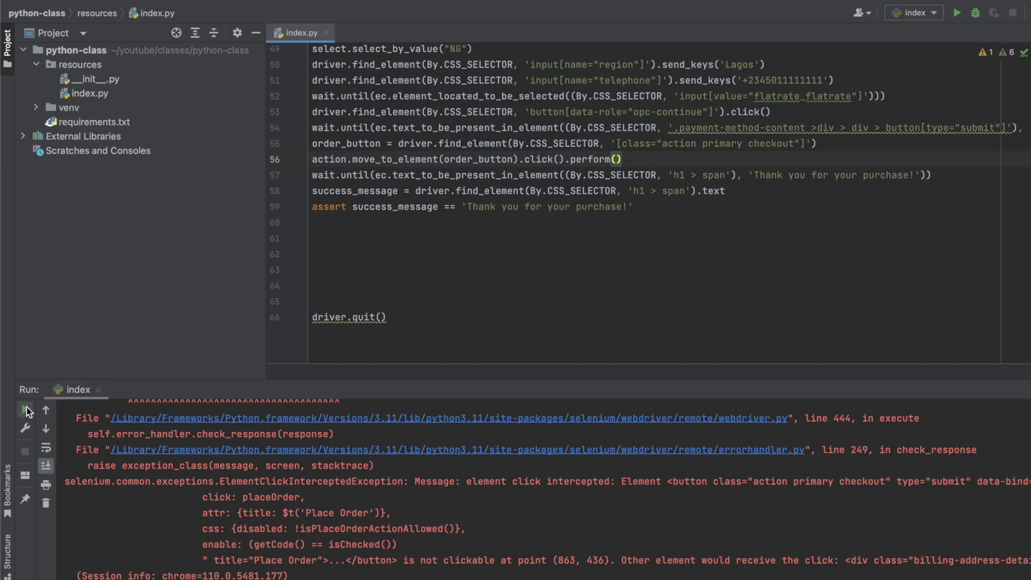
# Rerun the checkout script so Chrome fills shipping and reaches Review & Payments.
pyautogui.click(24, 408)
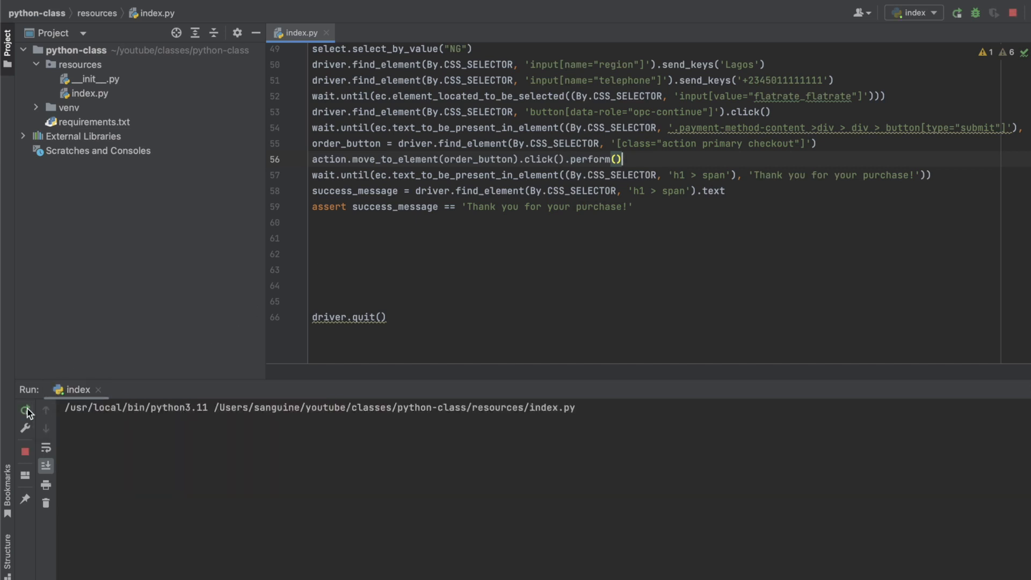
pyautogui.click(25, 408)
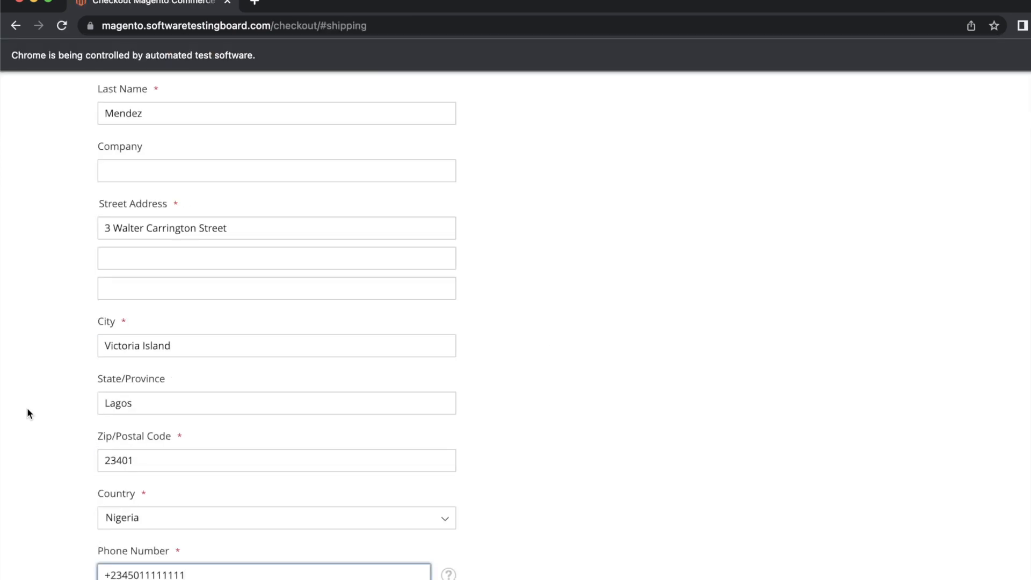
pyautogui.scroll(-3)
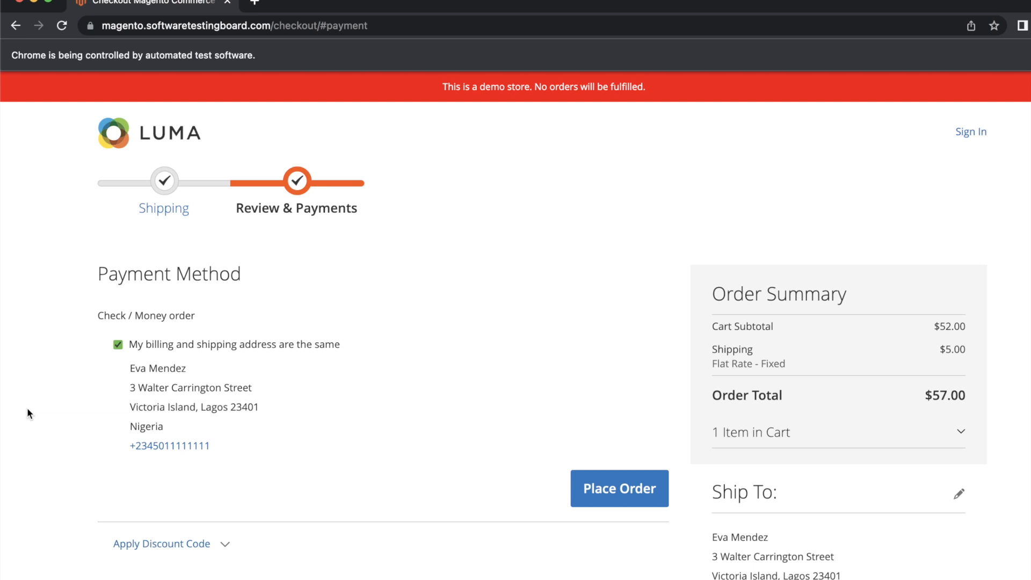
pyautogui.moveTo(204, 373)
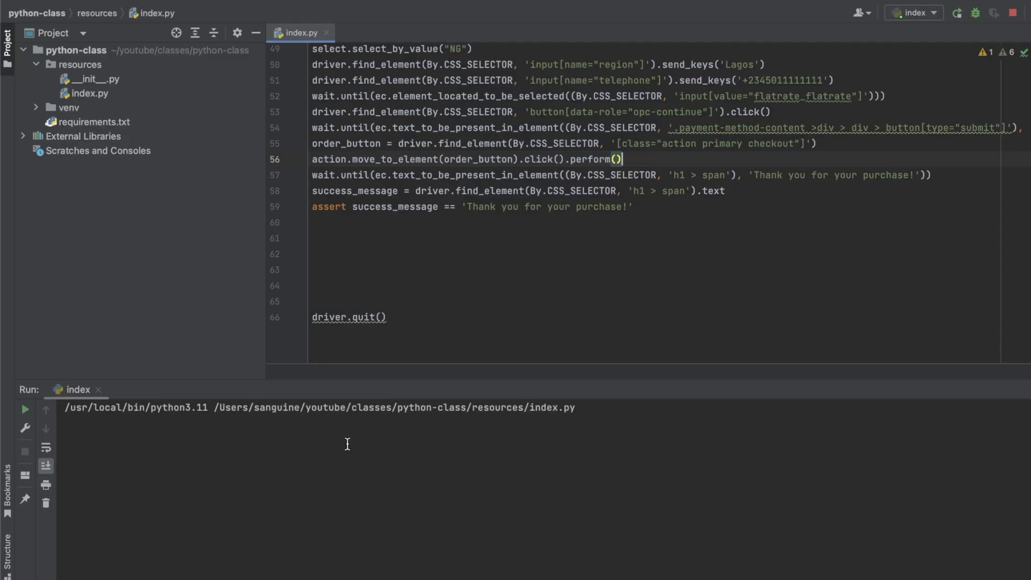
# Return to PyCharm's run output ending in a TimeoutException on the thank-you wait.
pyautogui.click(958, 13)
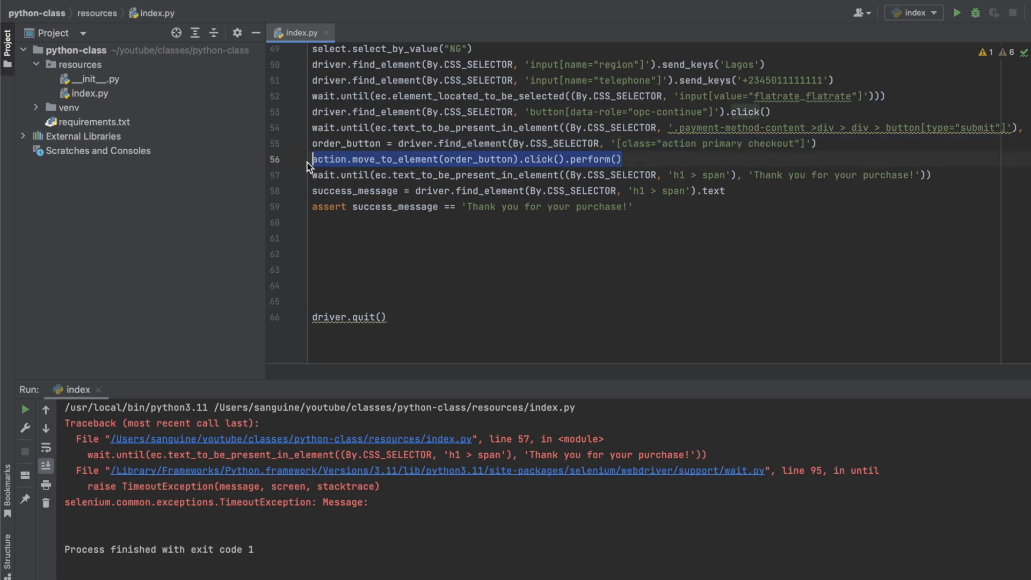
# Replace line 56 with driver.execute_script("arguments[0].click();", order_button) for a JavaScript click.
pyautogui.write('driver.execute_script(')
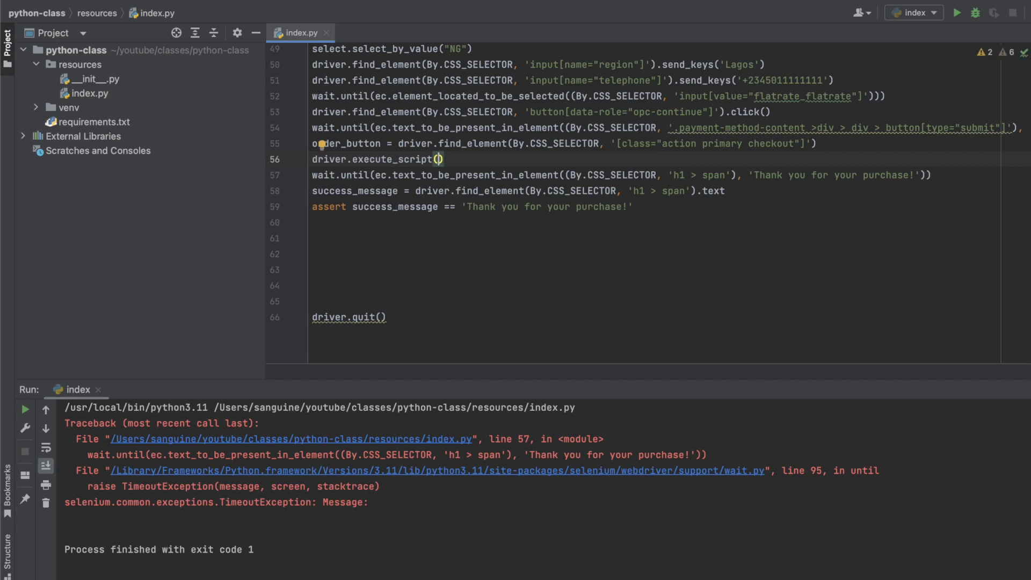
pyautogui.write('"')
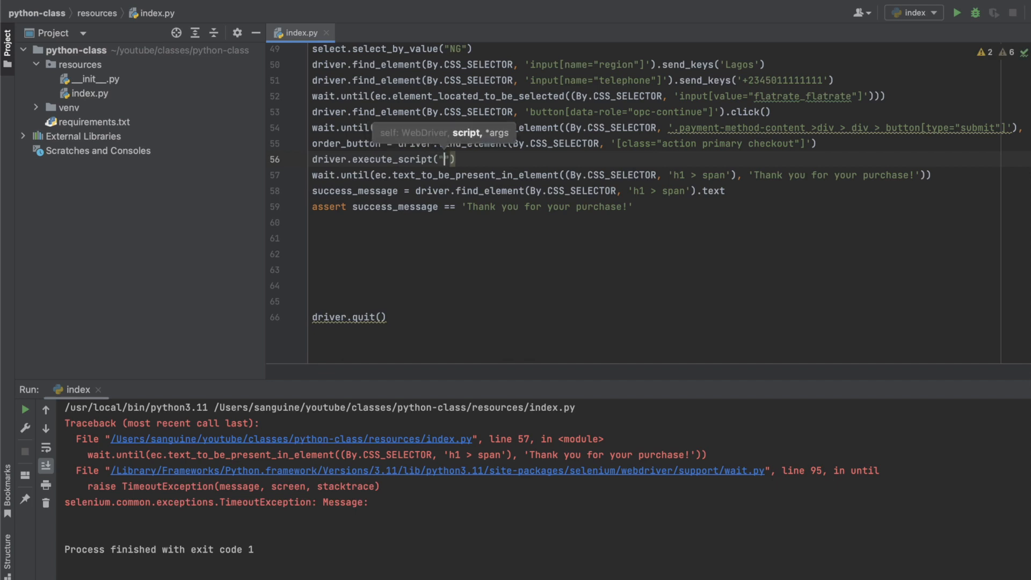
pyautogui.write('argu')
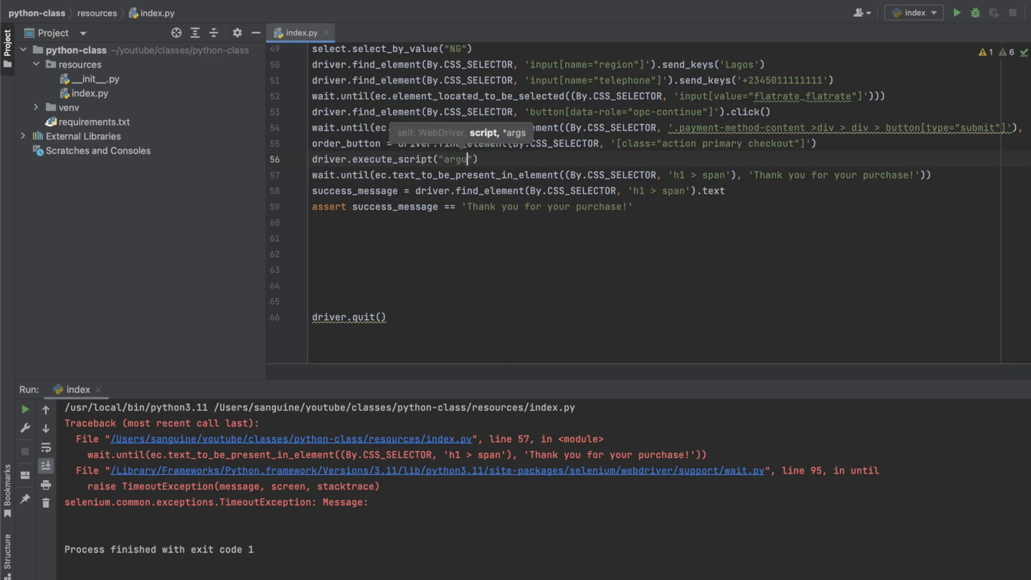
pyautogui.write('men')
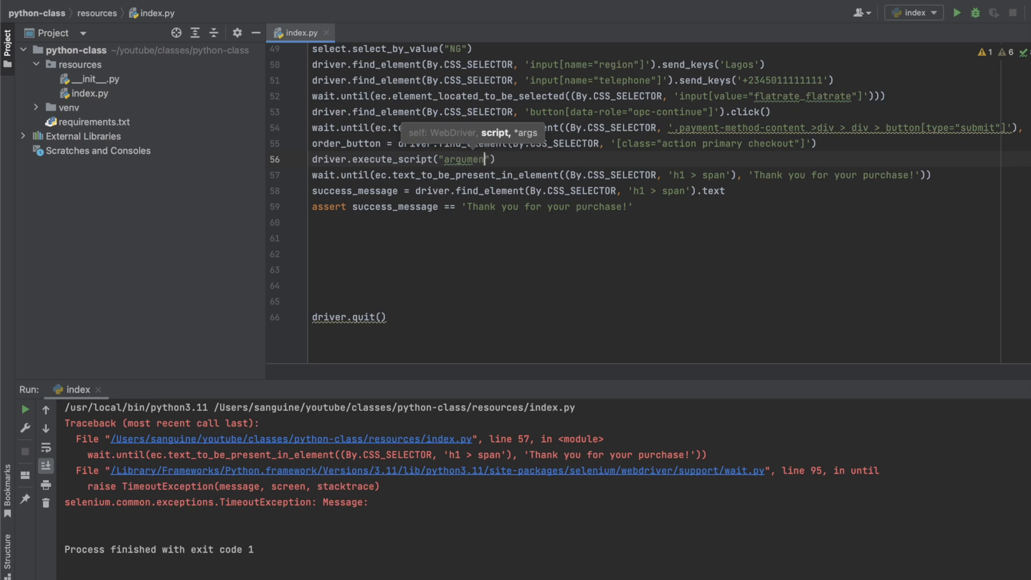
pyautogui.write('ts[')
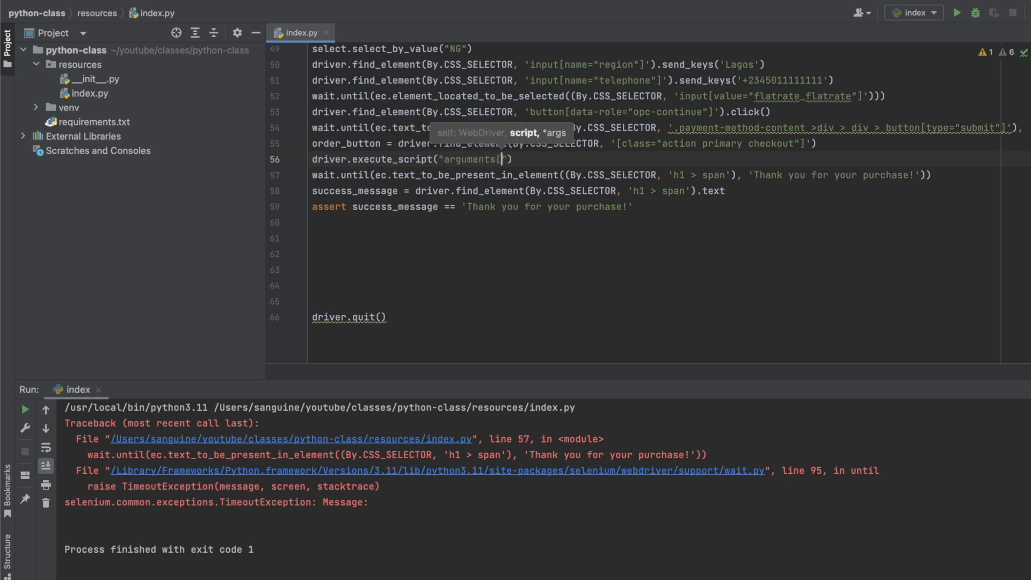
pyautogui.write('0')
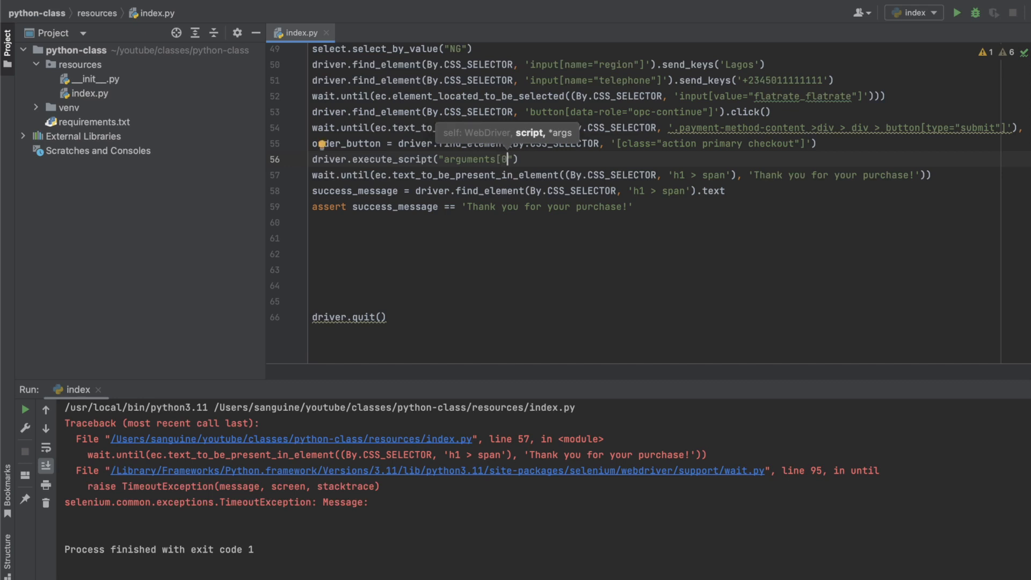
pyautogui.write('].click(')
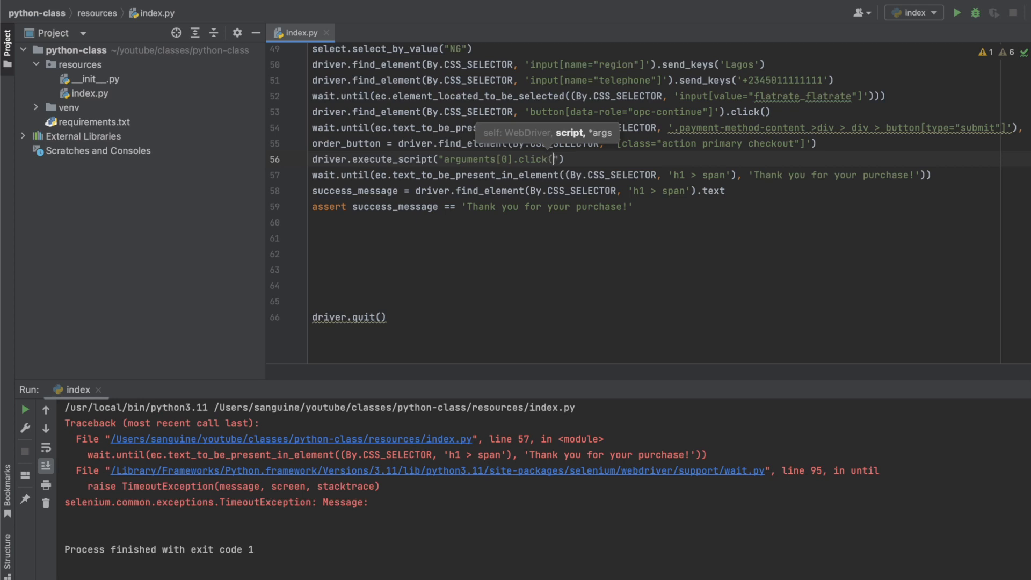
pyautogui.write(';')
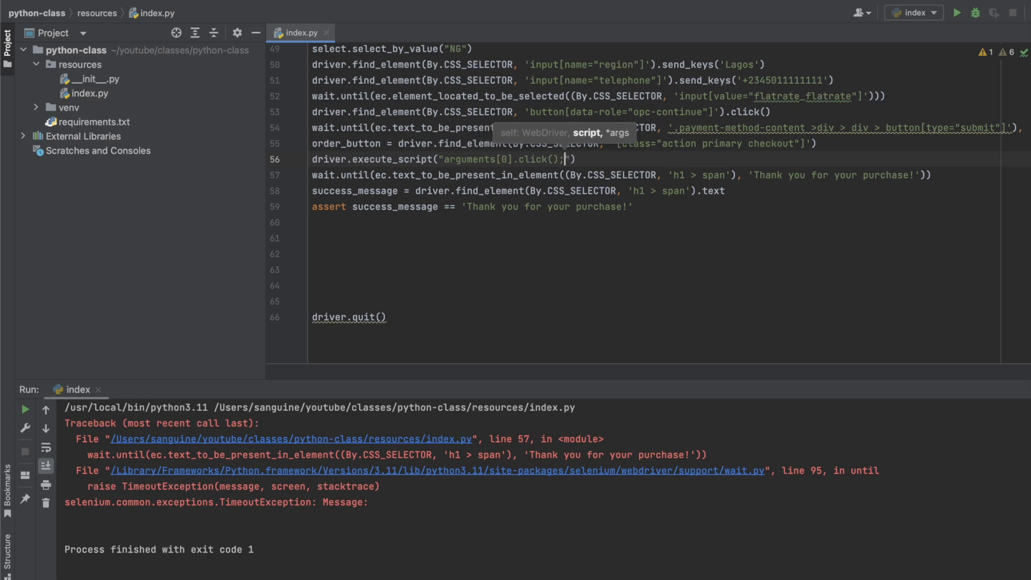
pyautogui.write(', or')
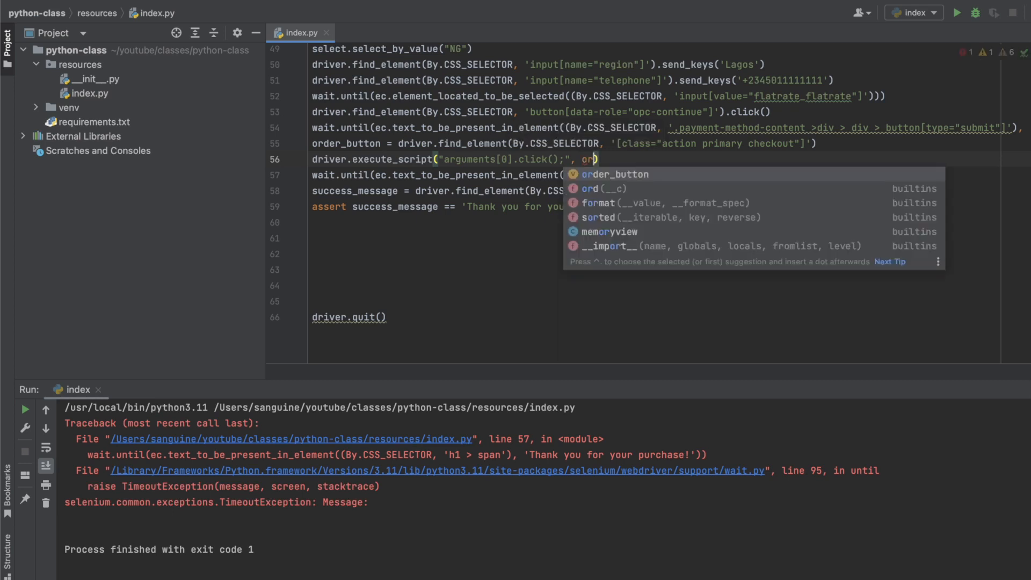
pyautogui.press('Tab')
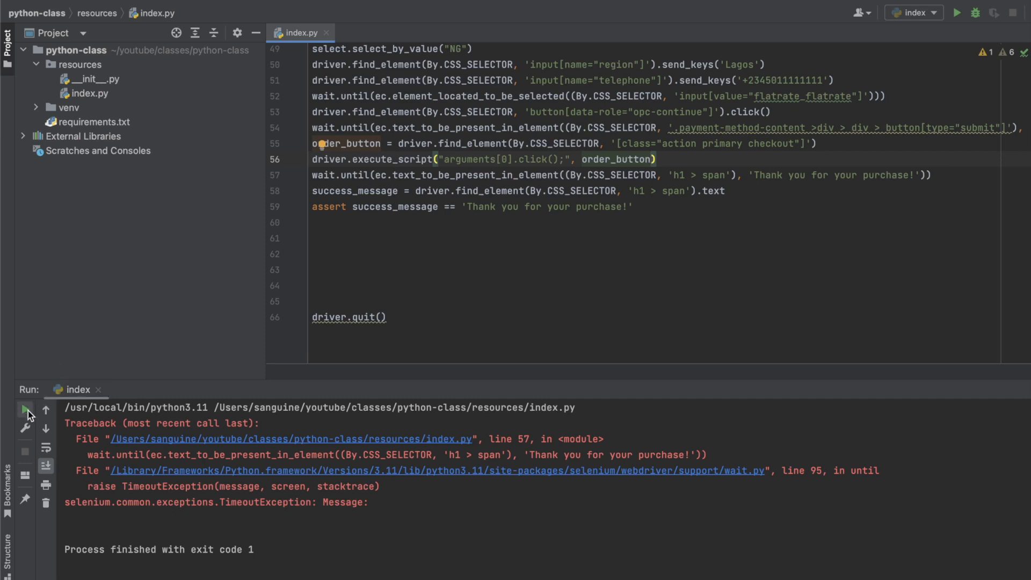
# Rerun the script so the hoodie checkout completes and the run exits with code 0.
pyautogui.click(25, 409)
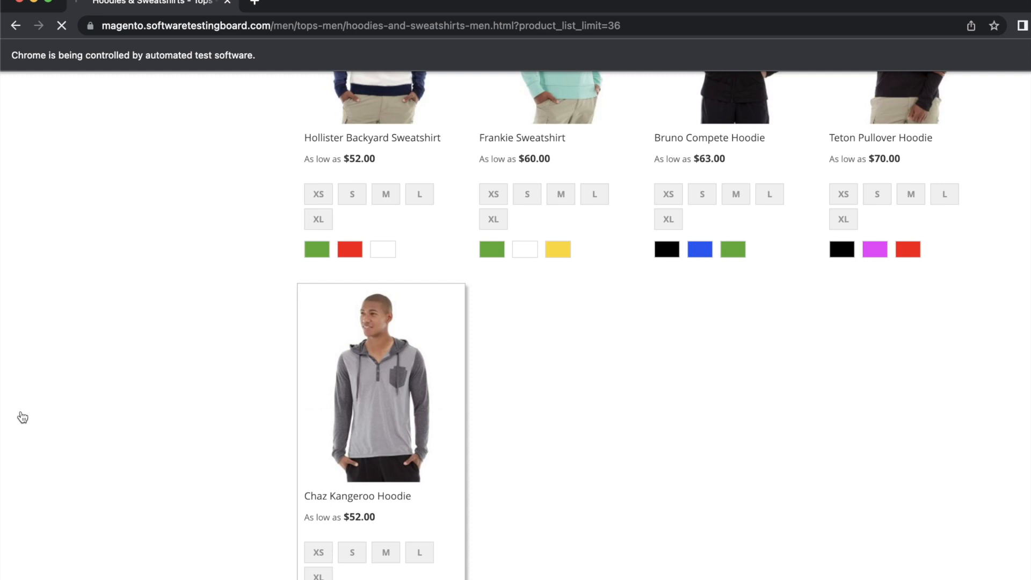
pyautogui.click(380, 384)
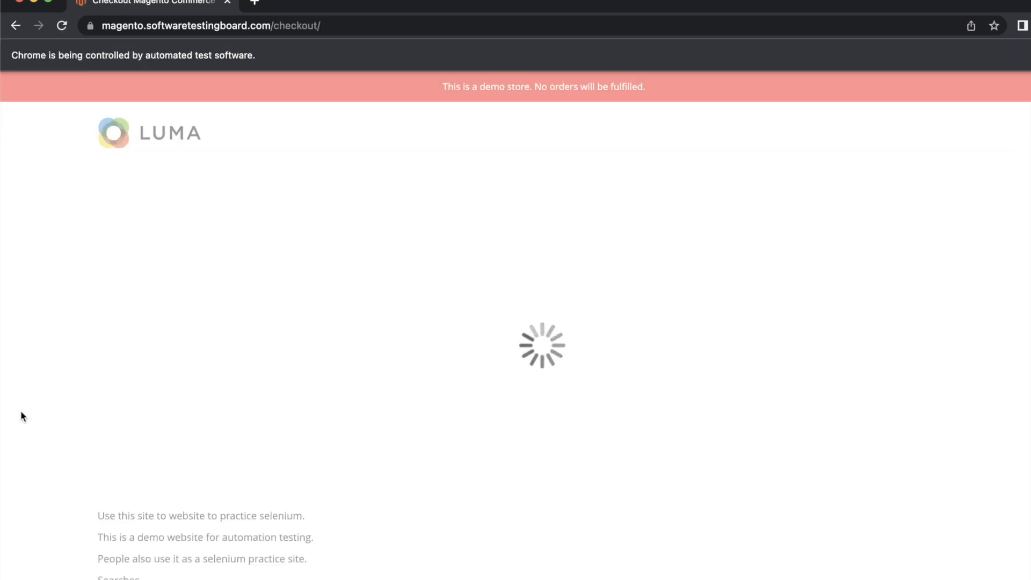
pyautogui.write('Eva')
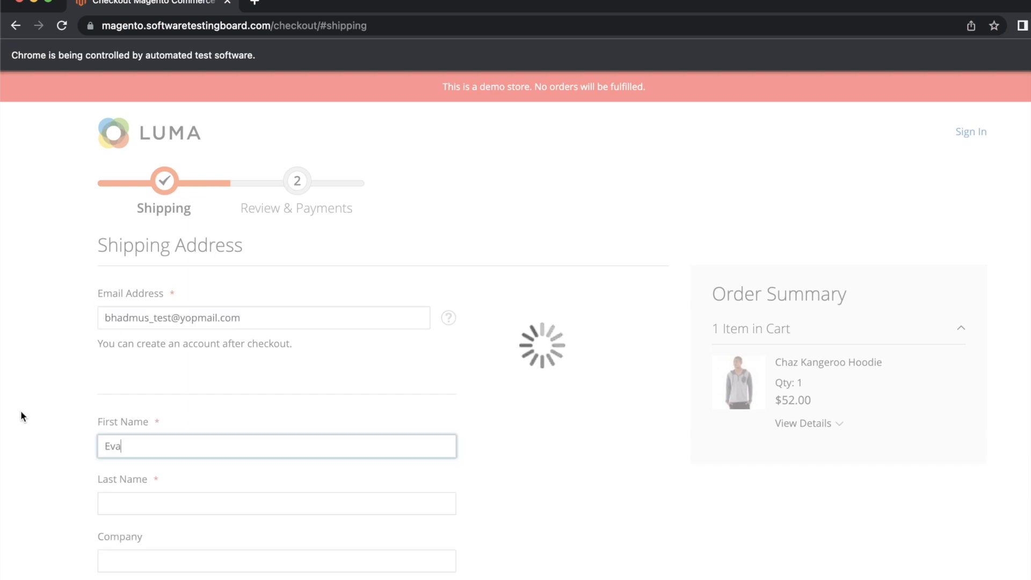
pyautogui.scroll(-3)
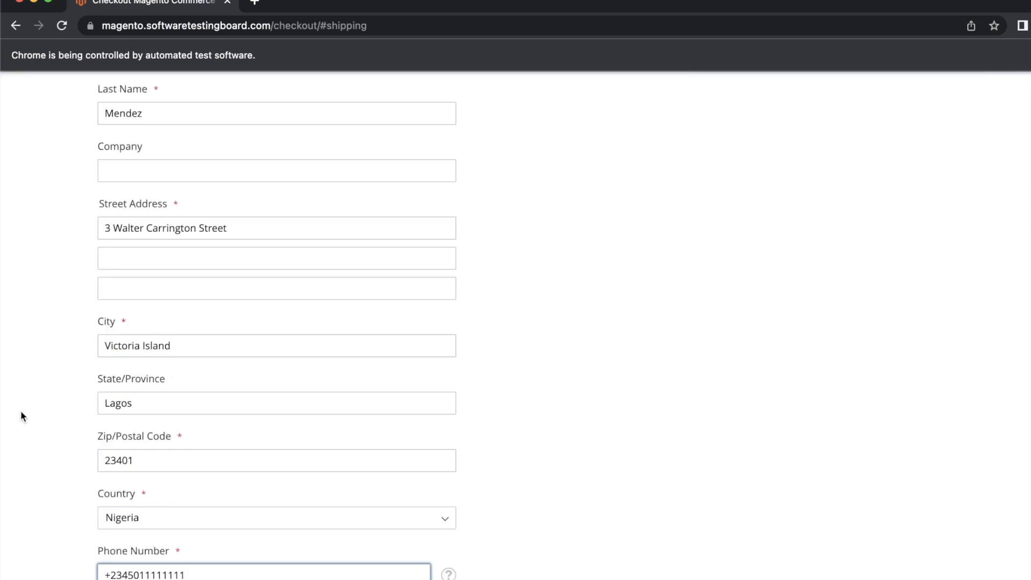
pyautogui.scroll(-3)
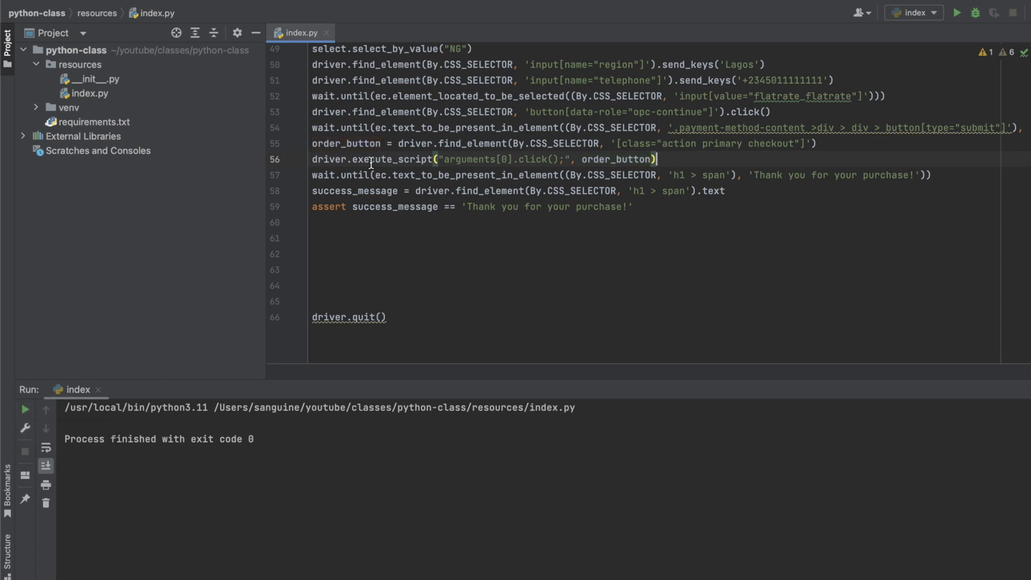
pyautogui.moveTo(545, 214)
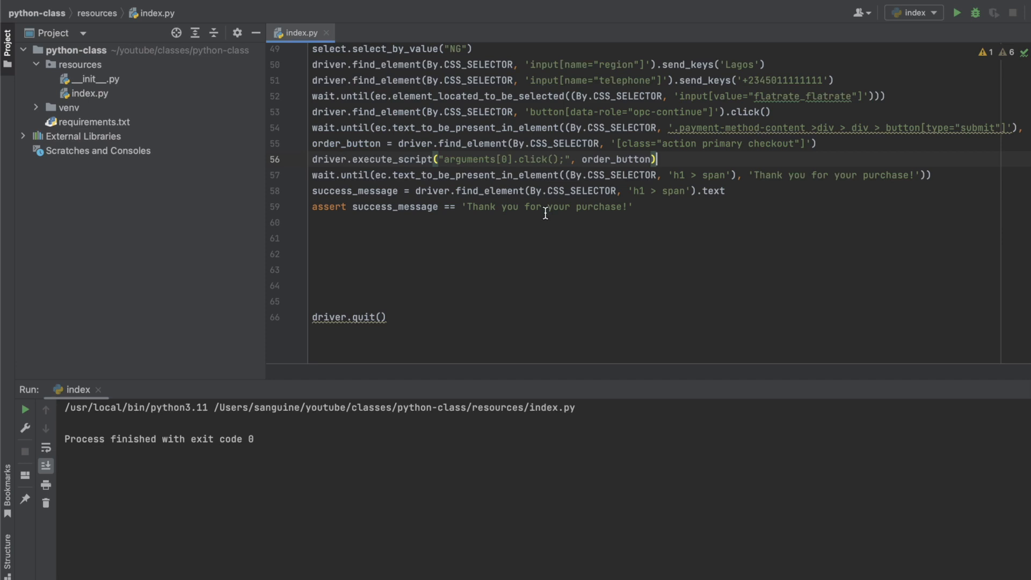